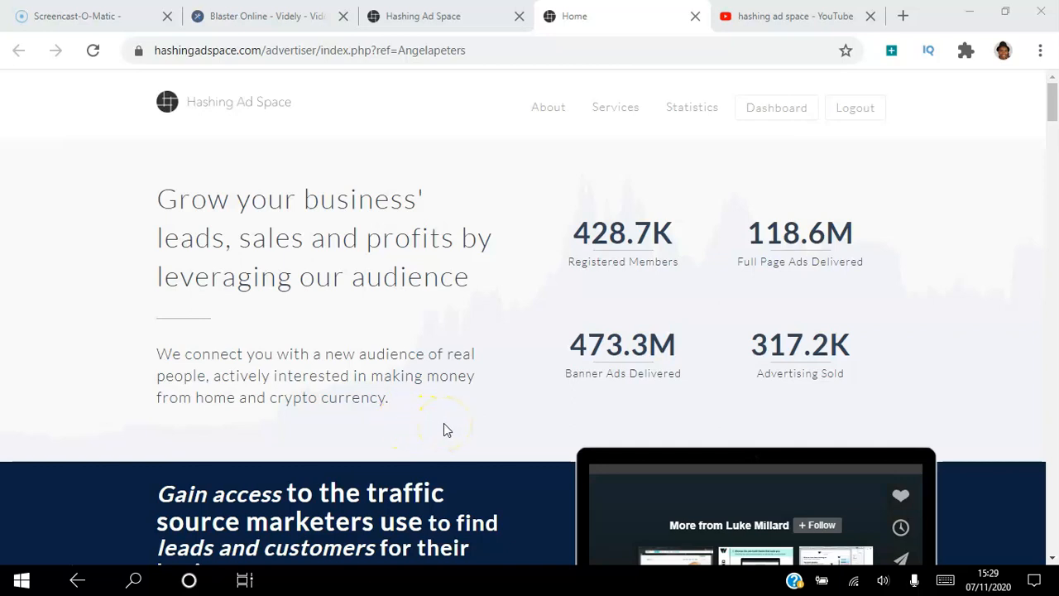
{"action": "mouse_move", "coordinate": [1015, 188]}
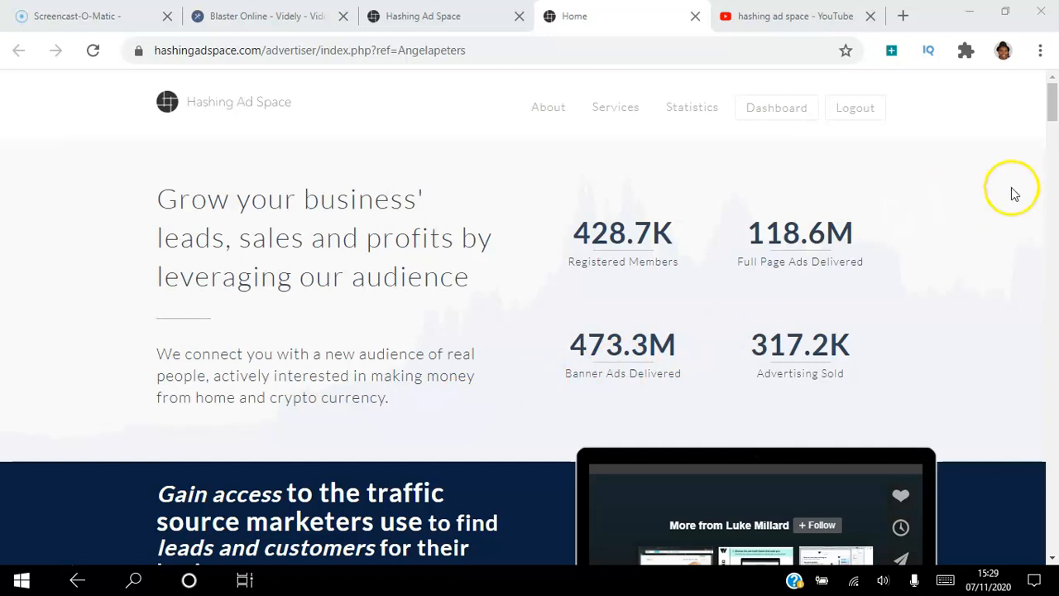
- Scroll down the advertiser homepage to the audience statistics and $10 ad bonus offer
{"action": "scroll", "scroll_direction": "down", "scroll_amount": 3}
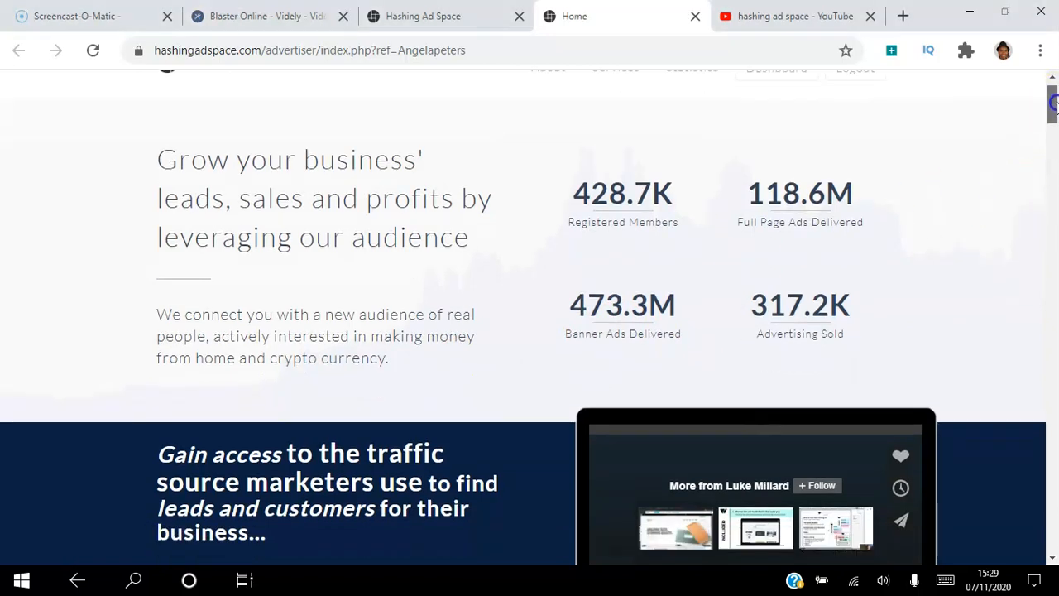
{"action": "scroll", "scroll_direction": "down", "scroll_amount": 3}
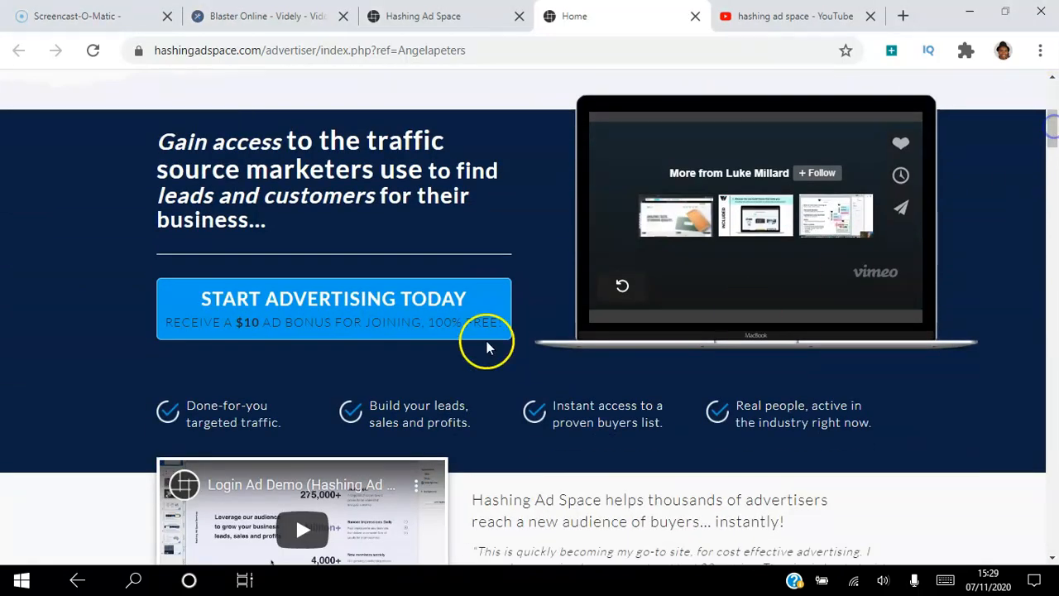
{"action": "mouse_move", "coordinate": [348, 302]}
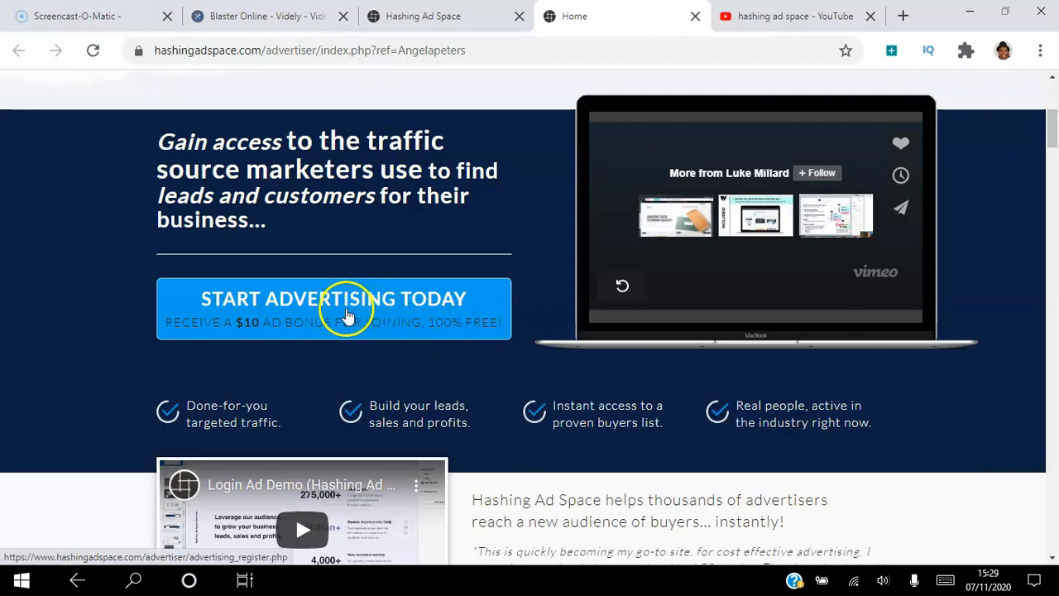
{"action": "mouse_move", "coordinate": [351, 335]}
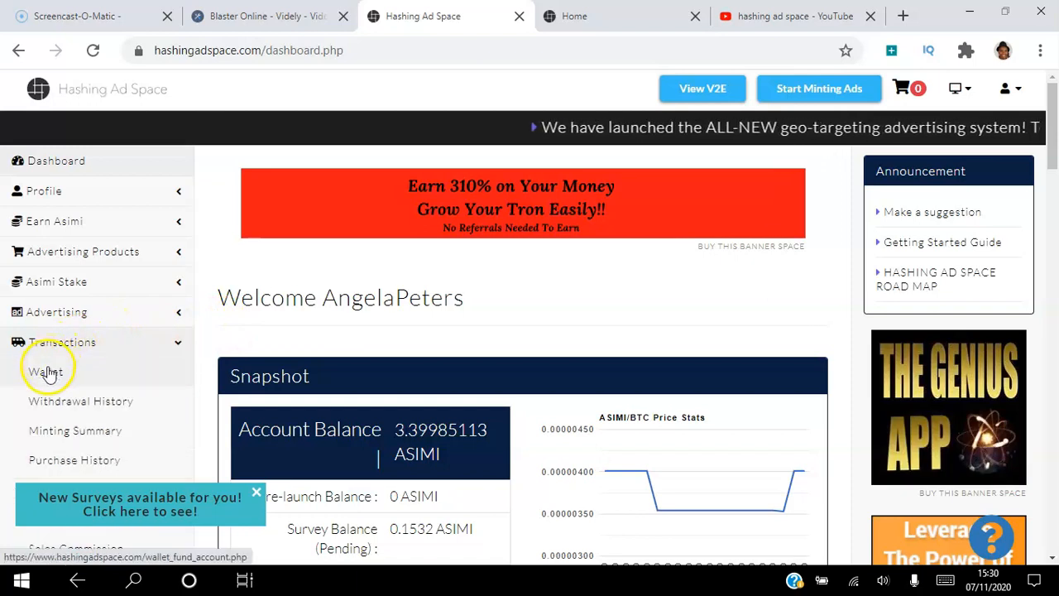
- Open the wallet balance page and attempt to withdraw funds
{"action": "left_click", "coordinate": [46, 371]}
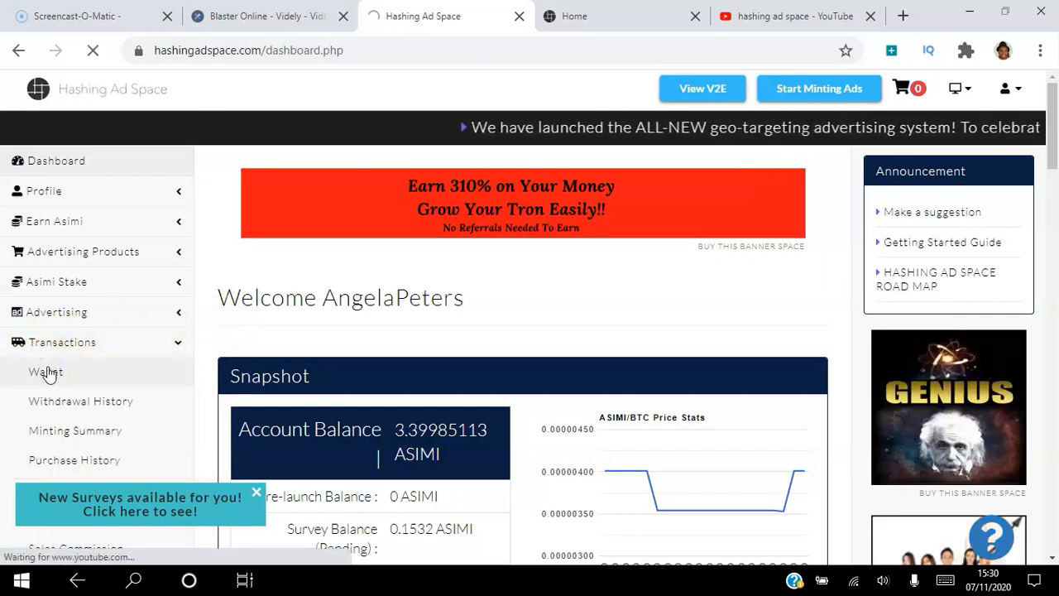
{"action": "left_click", "coordinate": [46, 371]}
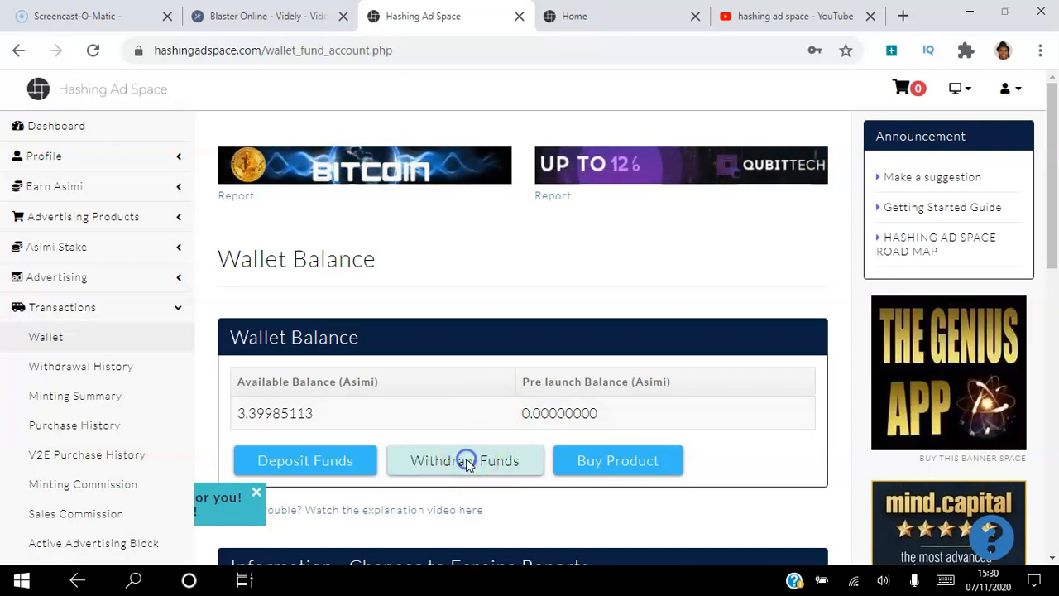
{"action": "left_click", "coordinate": [464, 460]}
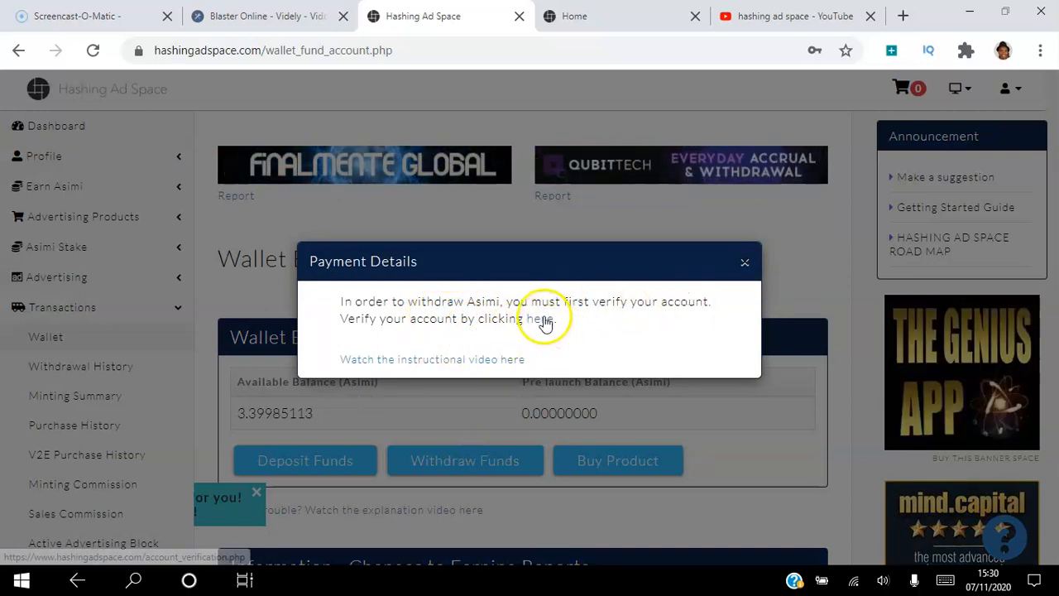
- Follow the payment prompt to account verification and open the KYC tutorial article
{"action": "left_click", "coordinate": [541, 318]}
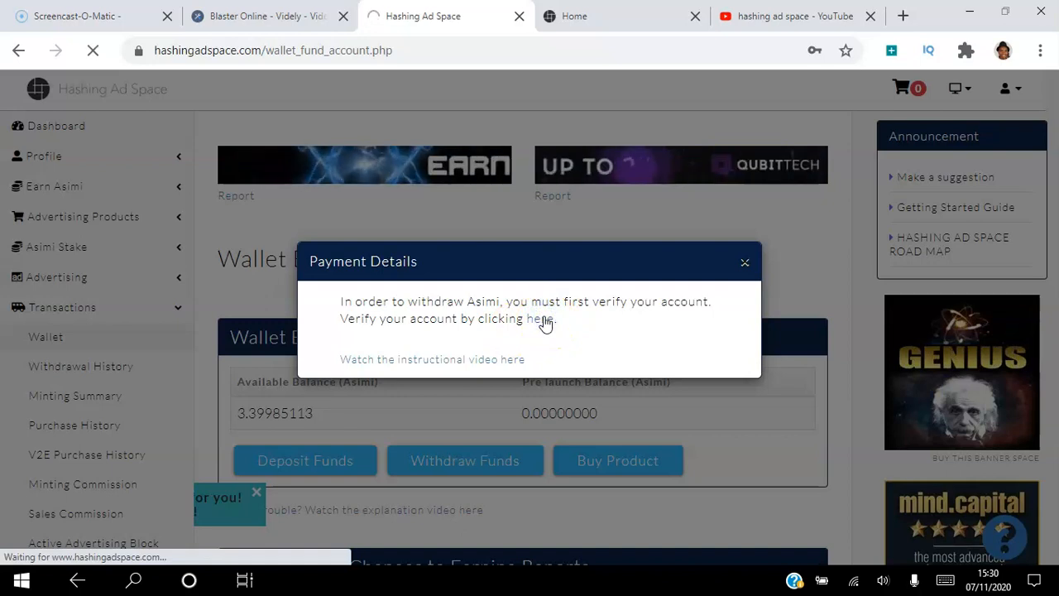
{"action": "left_click", "coordinate": [542, 319]}
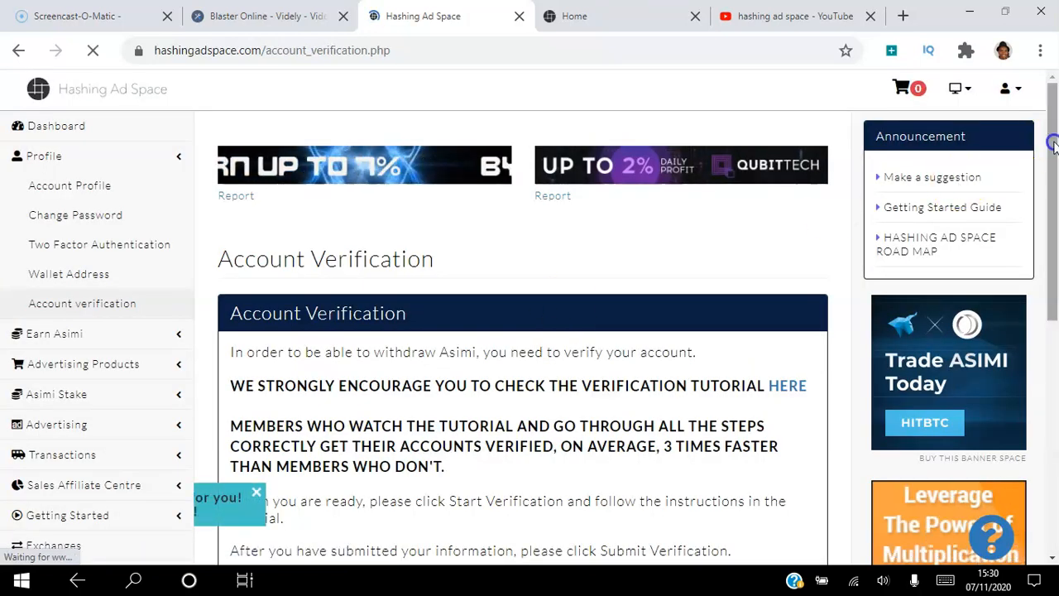
{"action": "scroll", "scroll_direction": "down", "scroll_amount": 3}
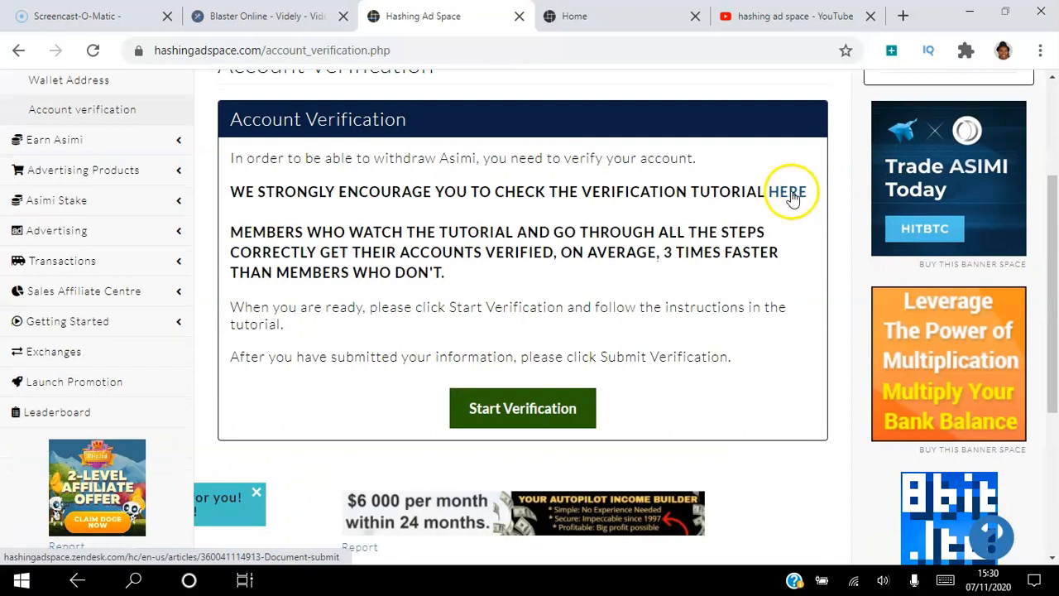
{"action": "left_click", "coordinate": [787, 191]}
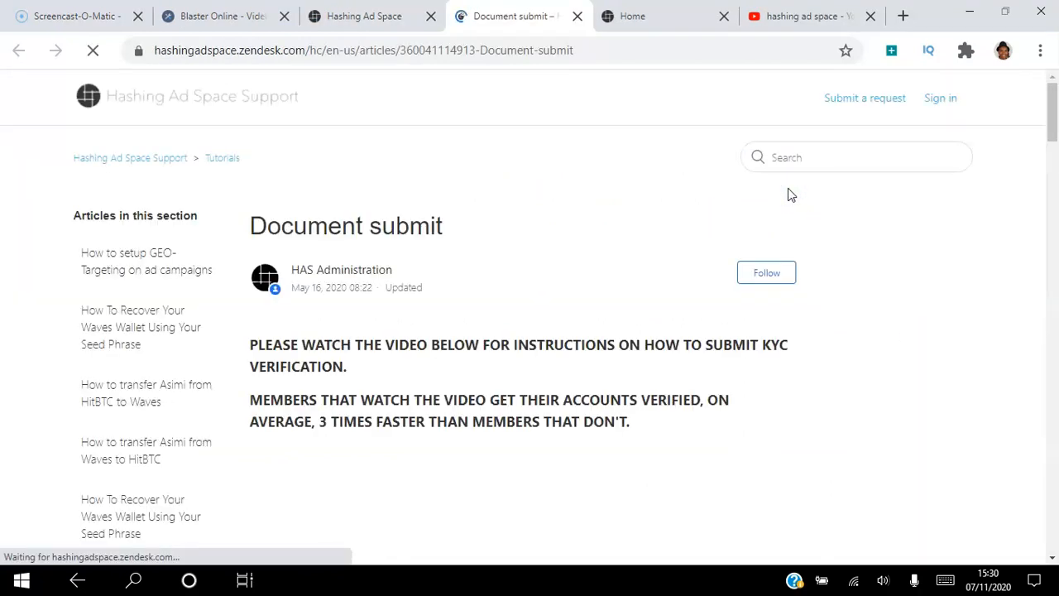
{"action": "scroll", "scroll_direction": "down", "scroll_amount": 3}
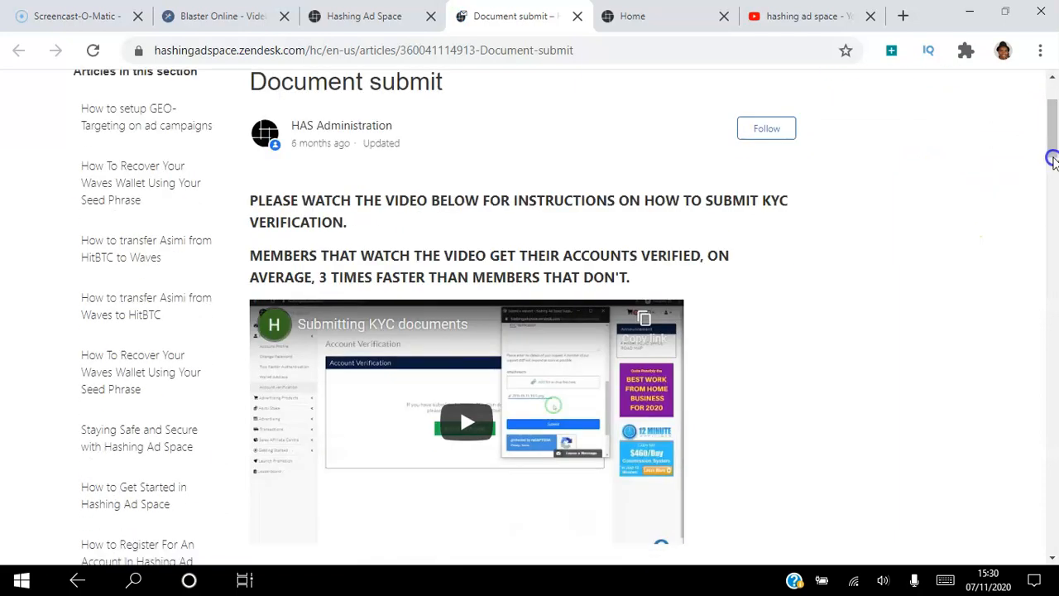
{"action": "mouse_move", "coordinate": [799, 331]}
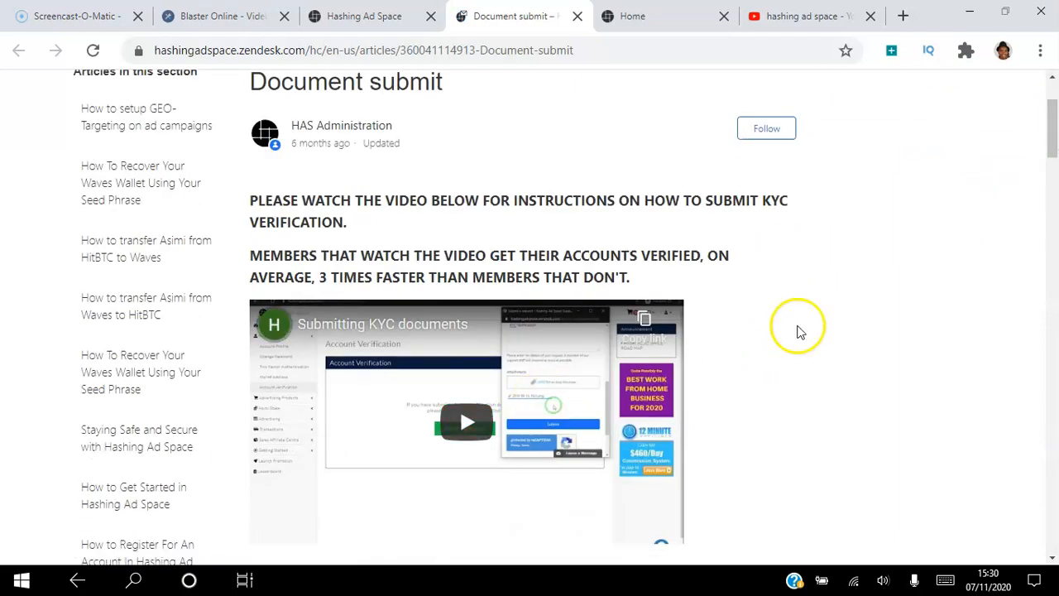
{"action": "scroll", "scroll_direction": "down", "scroll_amount": 3}
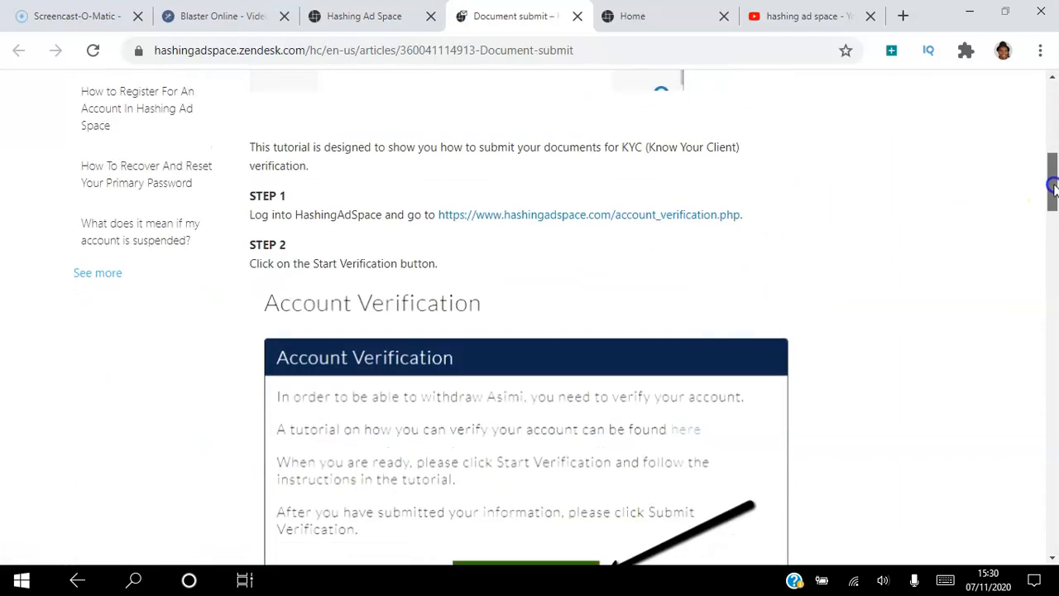
{"action": "scroll", "scroll_direction": "down", "scroll_amount": 3}
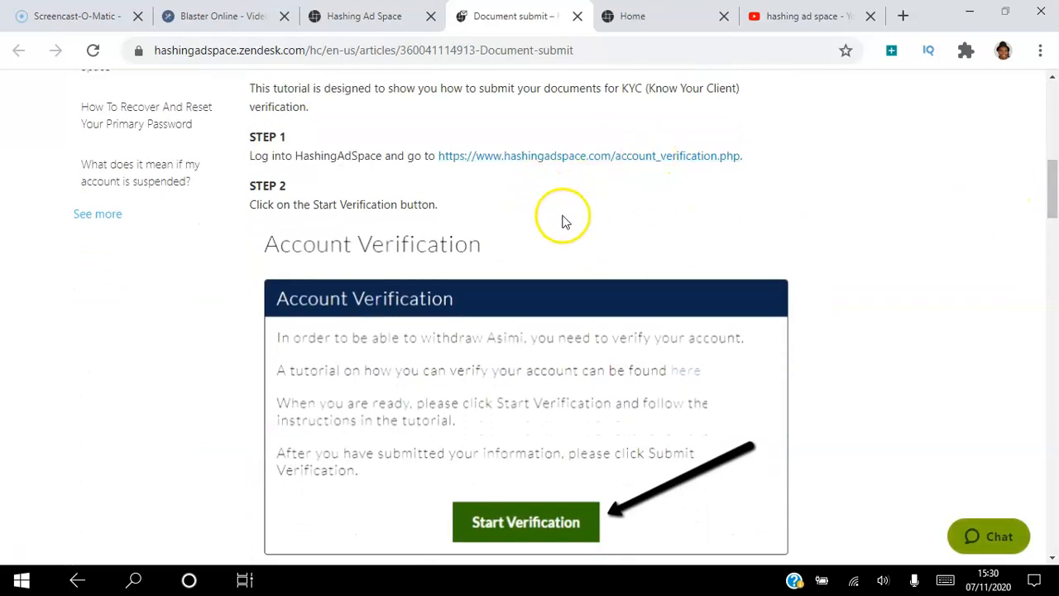
{"action": "scroll", "scroll_direction": "down", "scroll_amount": 3}
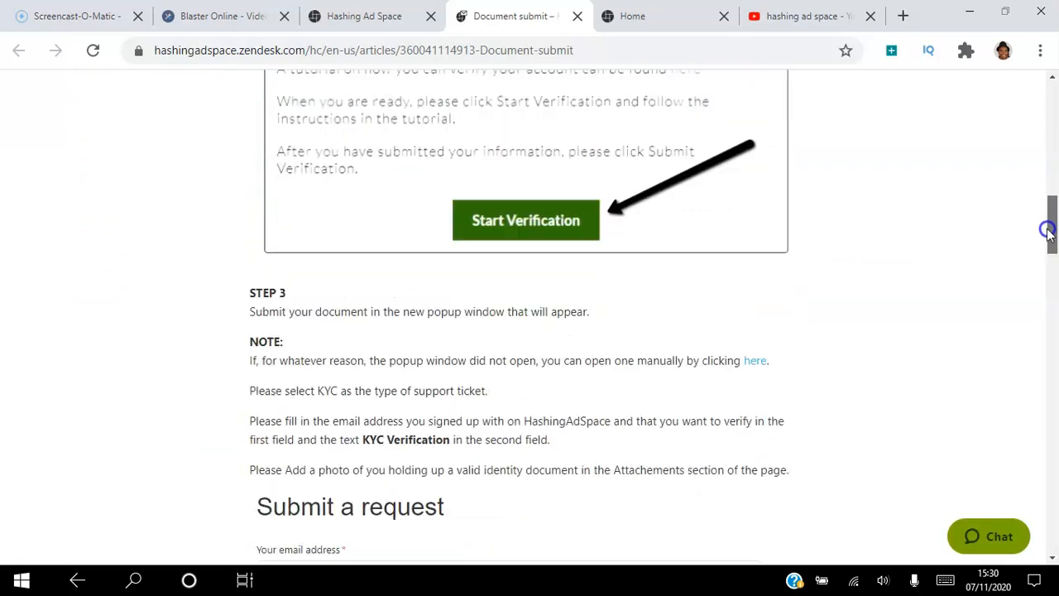
{"action": "scroll", "scroll_direction": "down", "scroll_amount": 3}
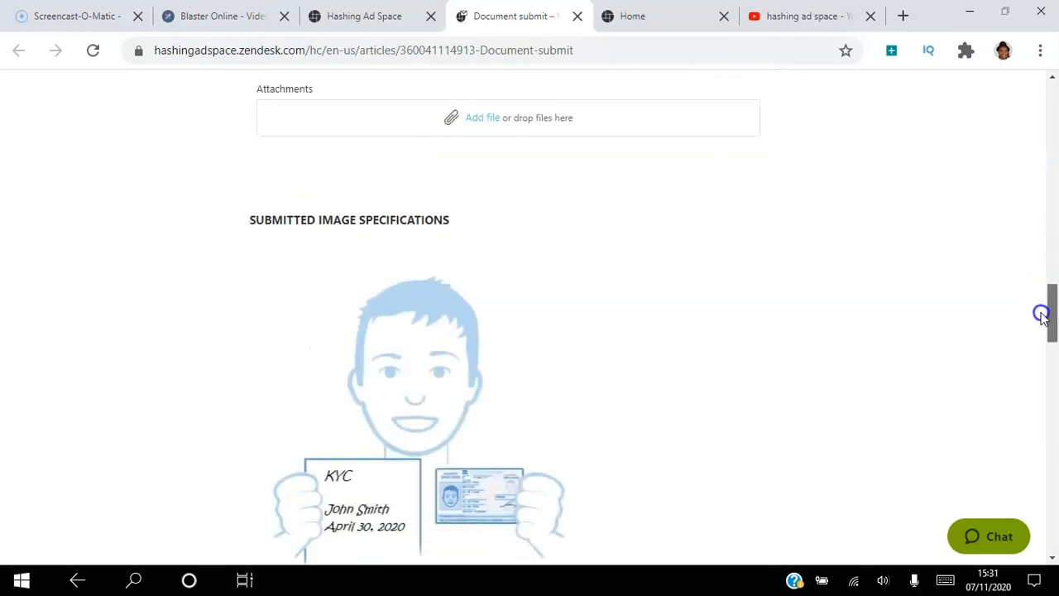
{"action": "scroll", "scroll_direction": "down", "scroll_amount": 3}
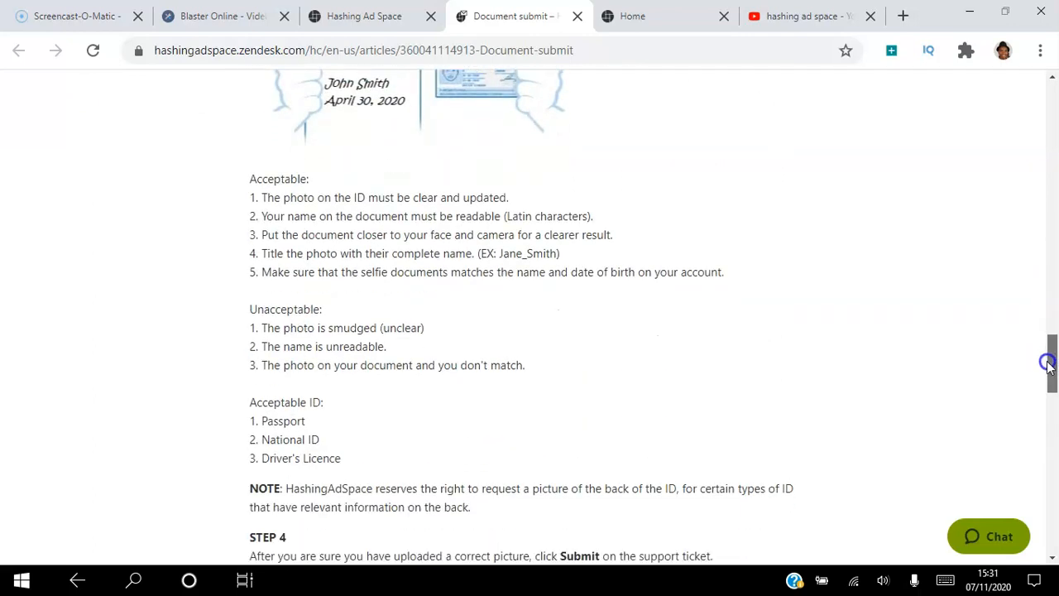
{"action": "scroll", "scroll_direction": "down", "scroll_amount": 3}
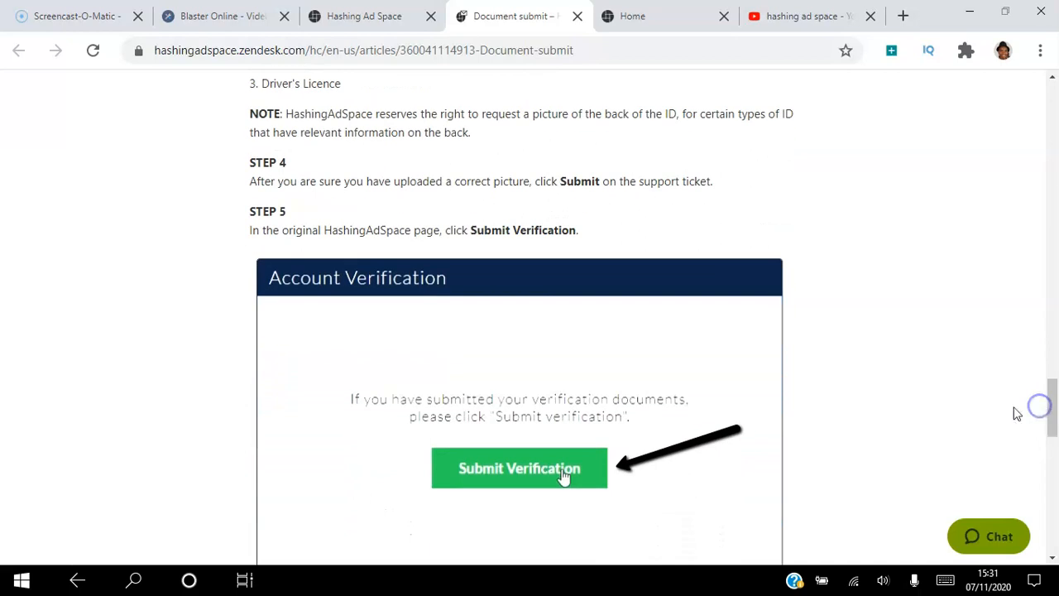
{"action": "scroll", "scroll_direction": "down", "scroll_amount": 3}
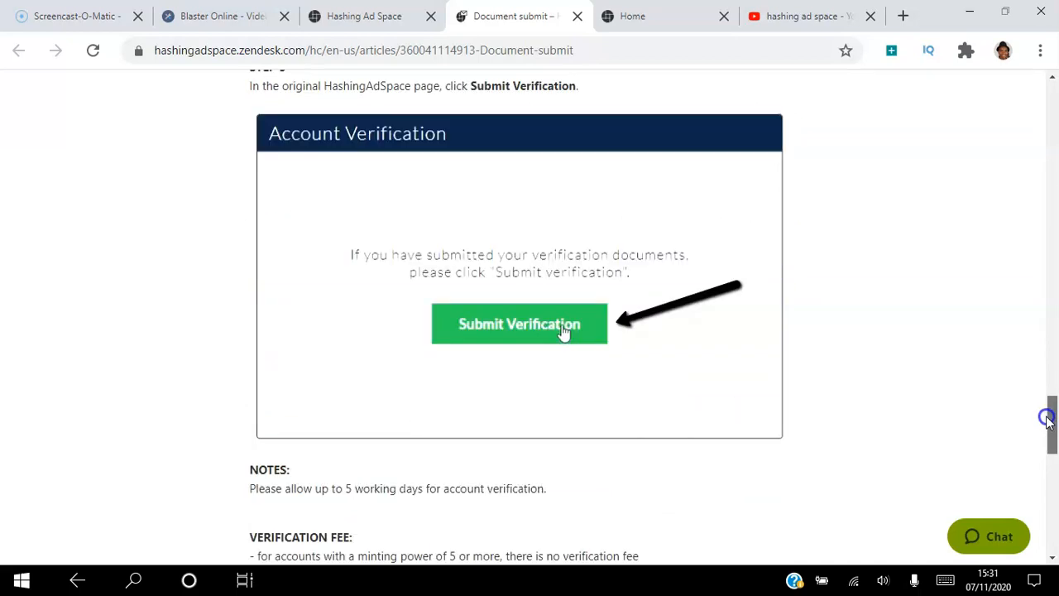
{"action": "scroll", "scroll_direction": "down", "scroll_amount": 3}
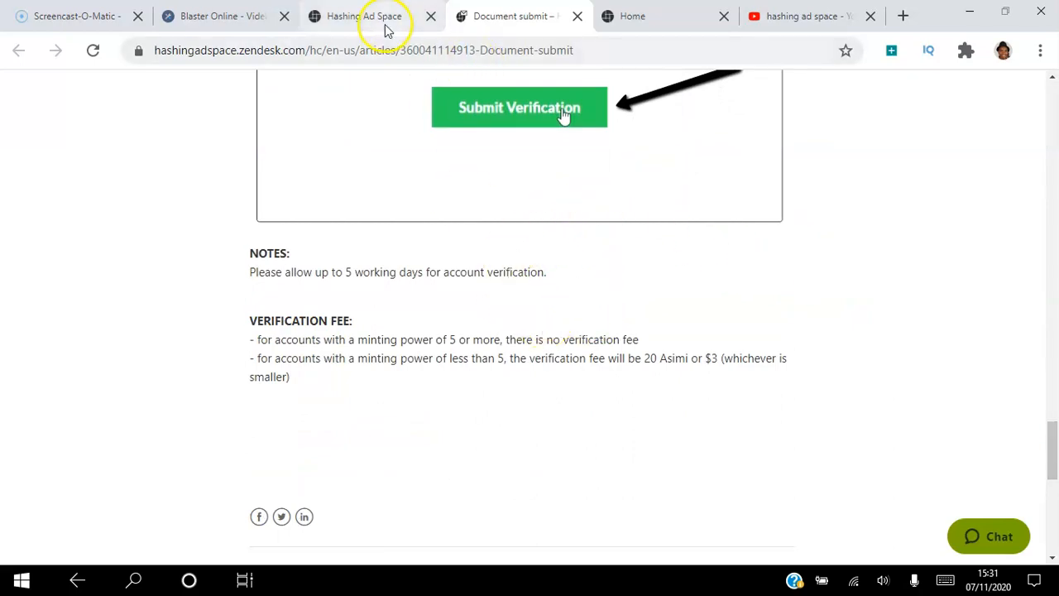
- Switch back to the Hashing Ad Space tab with the account verification page
{"action": "left_click", "coordinate": [364, 16]}
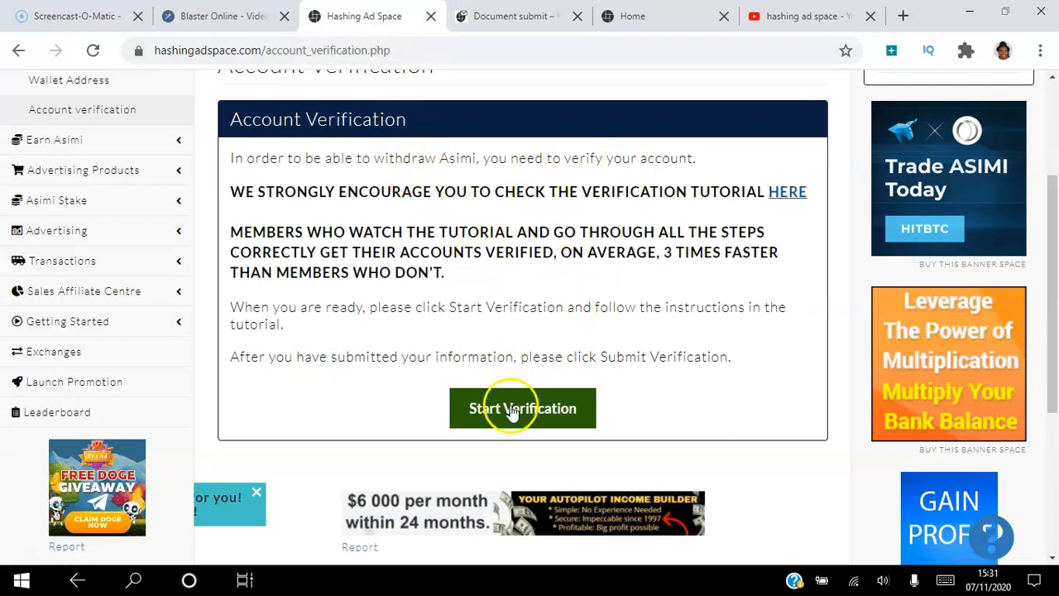
{"action": "mouse_move", "coordinate": [867, 196]}
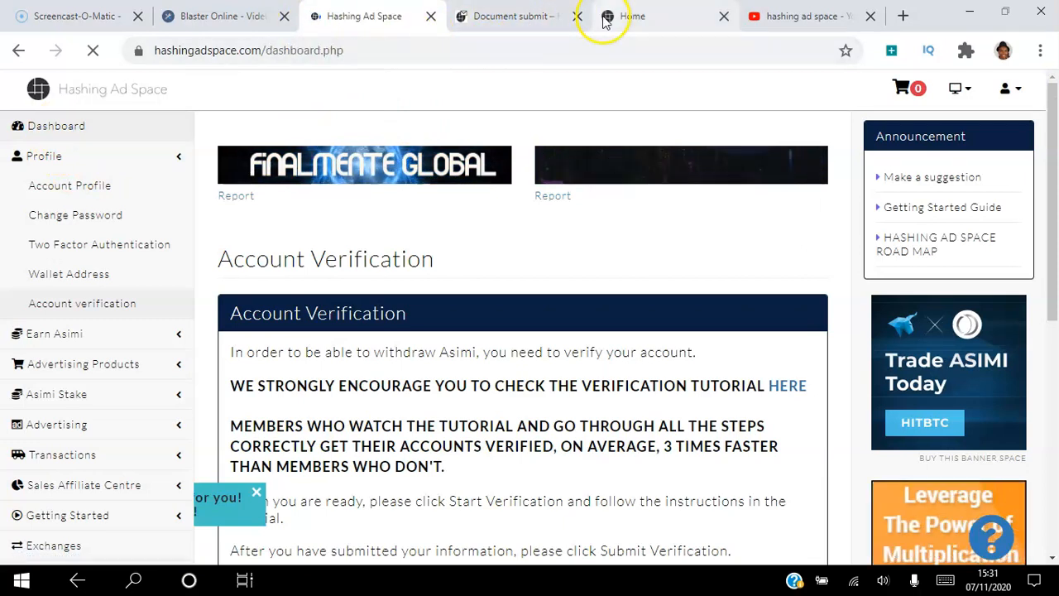
- Switch to the Home tab and scroll to the Start Advertising Today demo video
{"action": "left_click", "coordinate": [633, 16]}
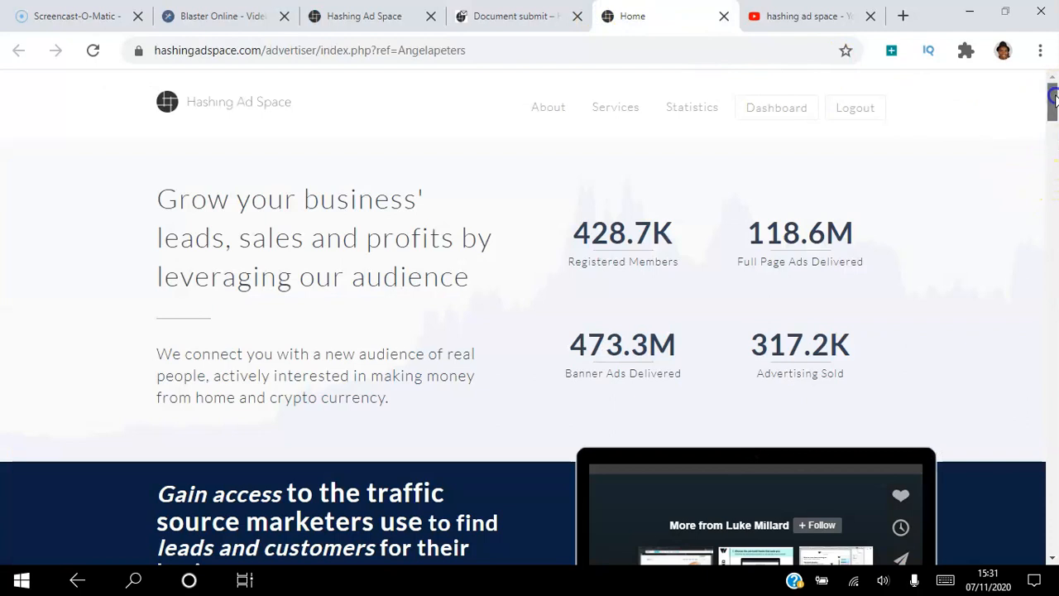
{"action": "scroll", "scroll_direction": "down", "scroll_amount": 3}
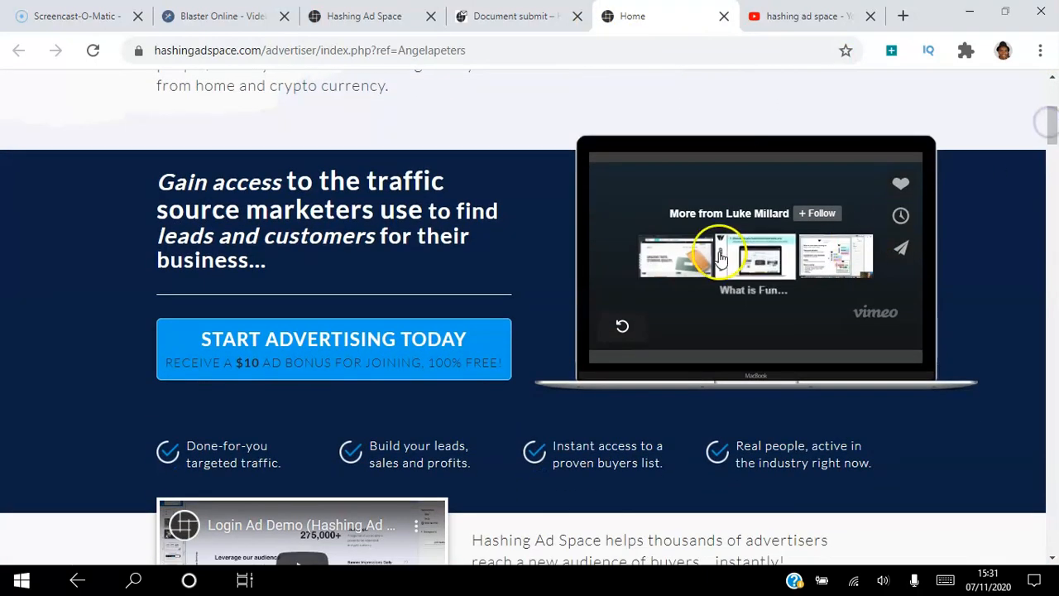
{"action": "mouse_move", "coordinate": [418, 364]}
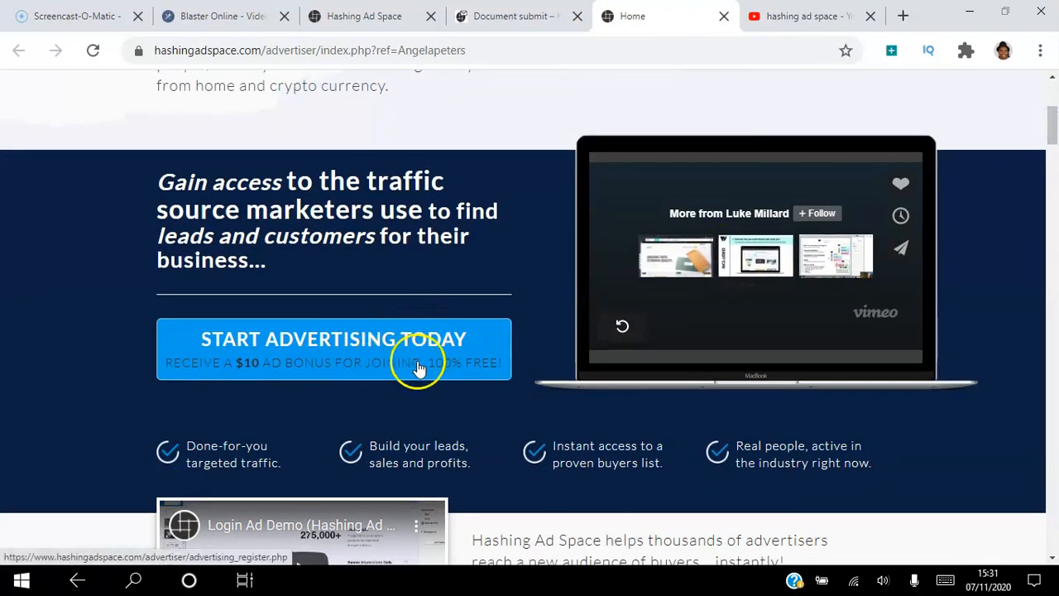
{"action": "mouse_move", "coordinate": [530, 367]}
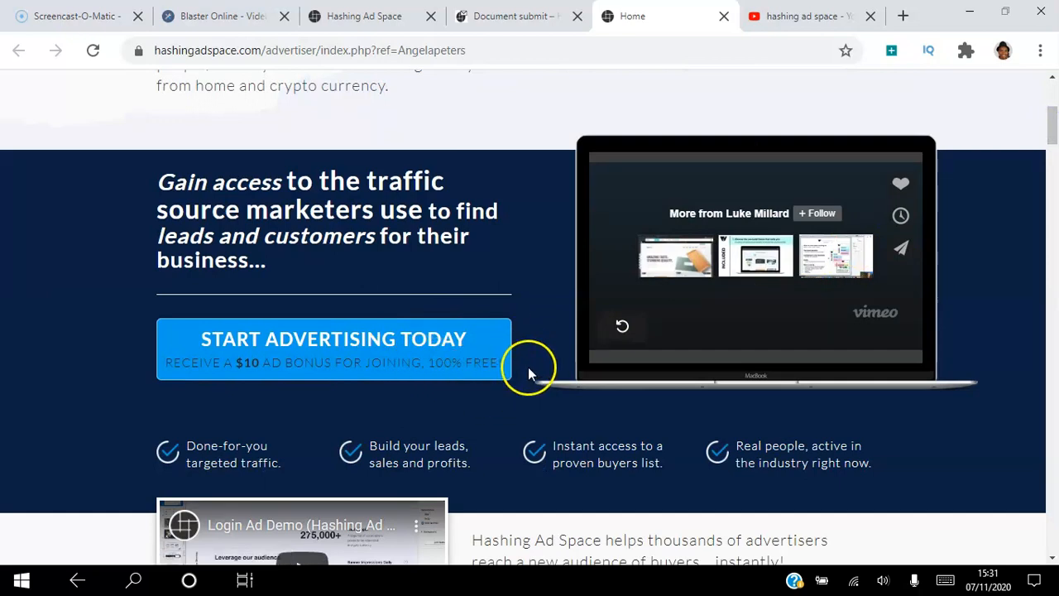
{"action": "mouse_move", "coordinate": [546, 396]}
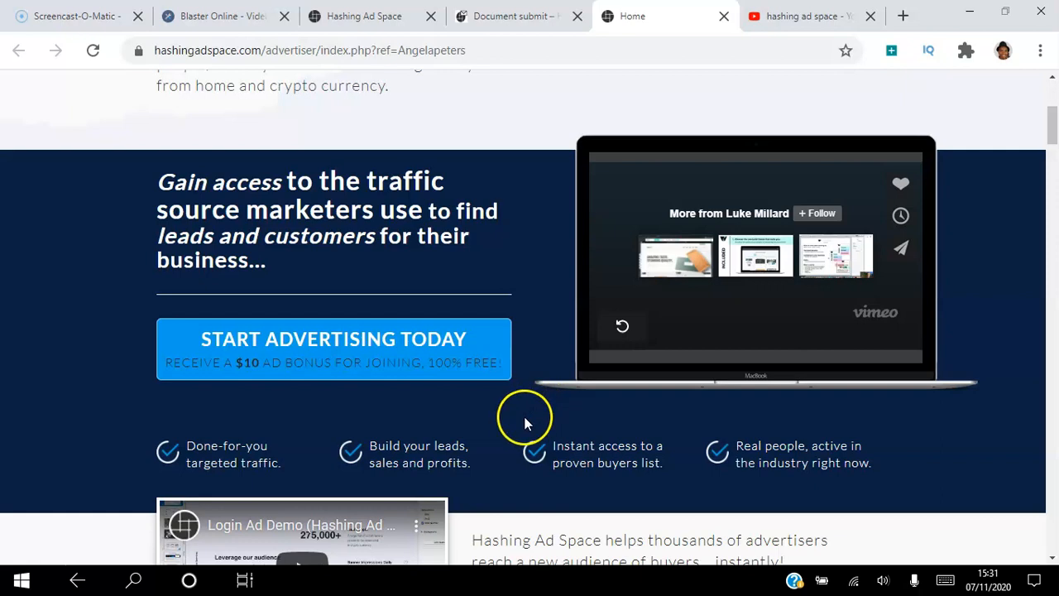
{"action": "mouse_move", "coordinate": [511, 390]}
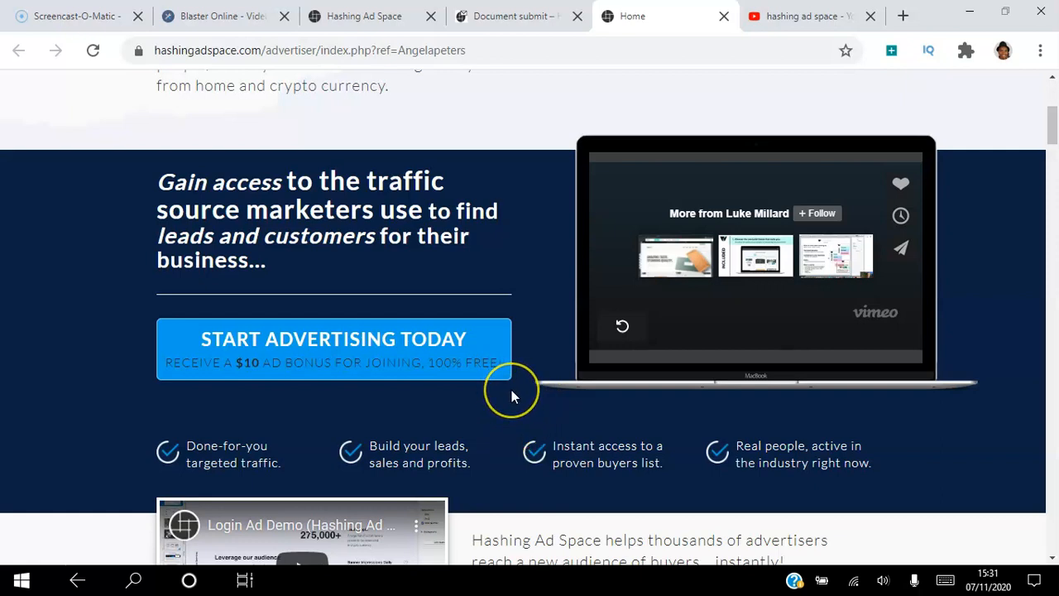
{"action": "mouse_move", "coordinate": [511, 396]}
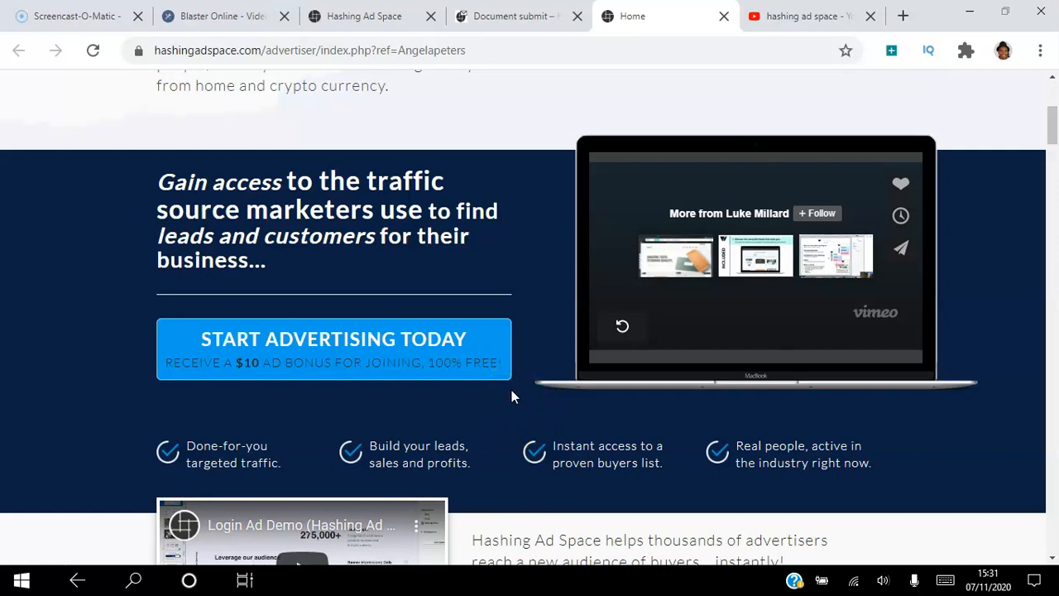